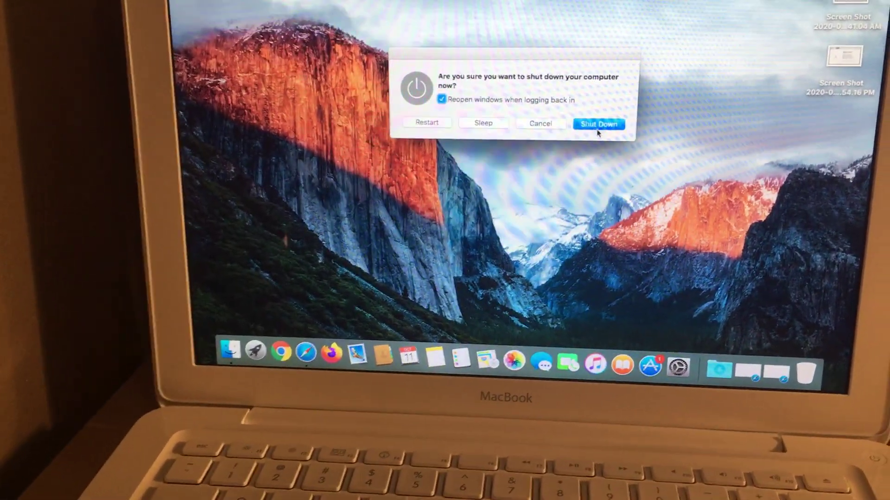
- Confirm Shut Down in the shutdown dialog to power off the MacBook
left_click(598, 125)
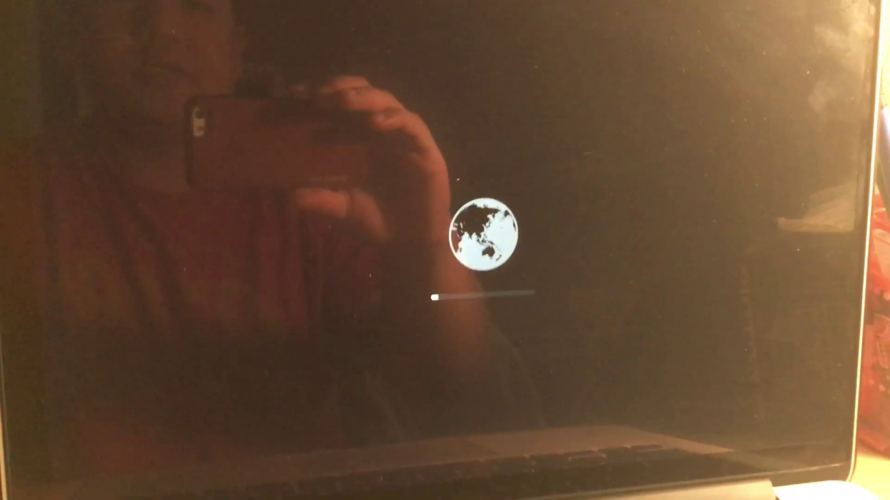